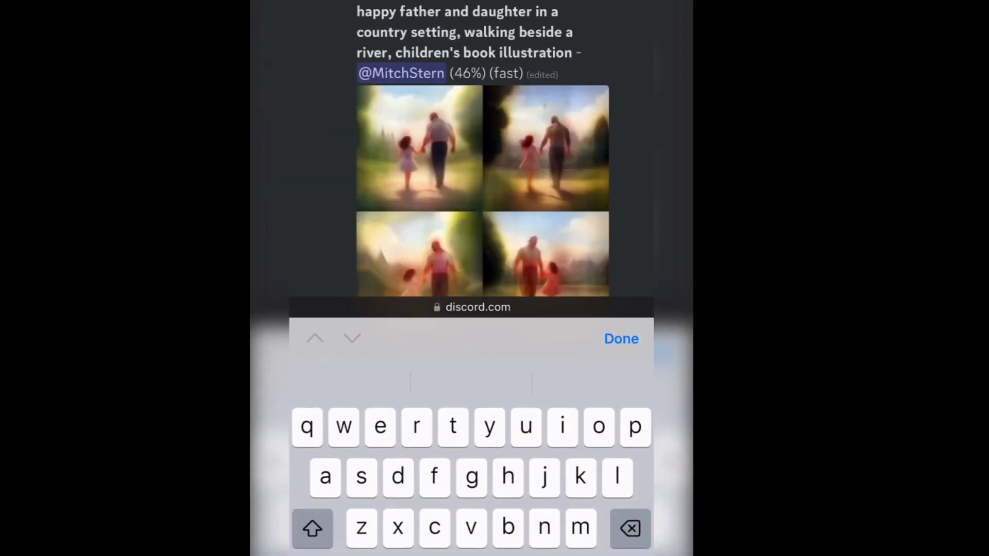
# - Enter the /imagine command with the prompt 'alien princess' in the Discord message box
pyautogui.click(621, 339)
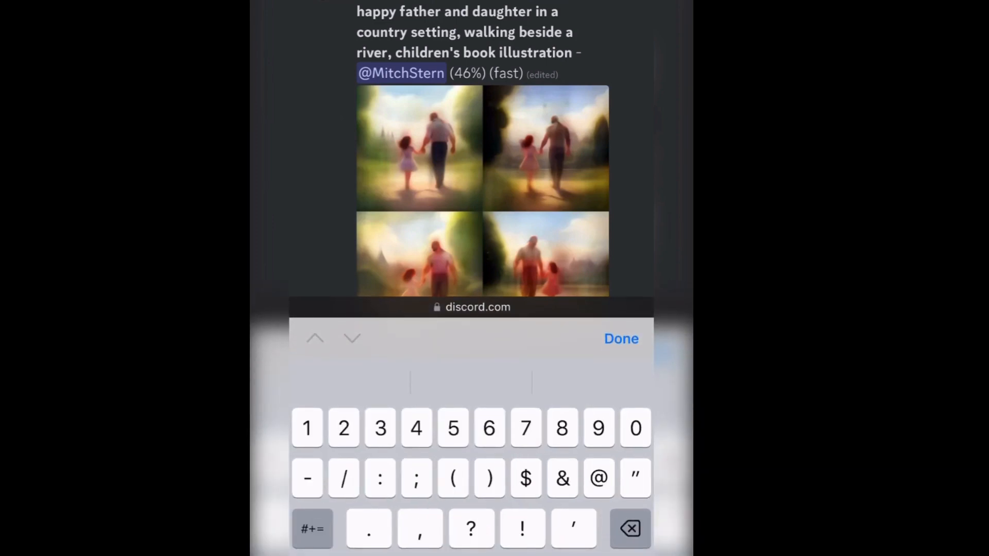
pyautogui.write('/')
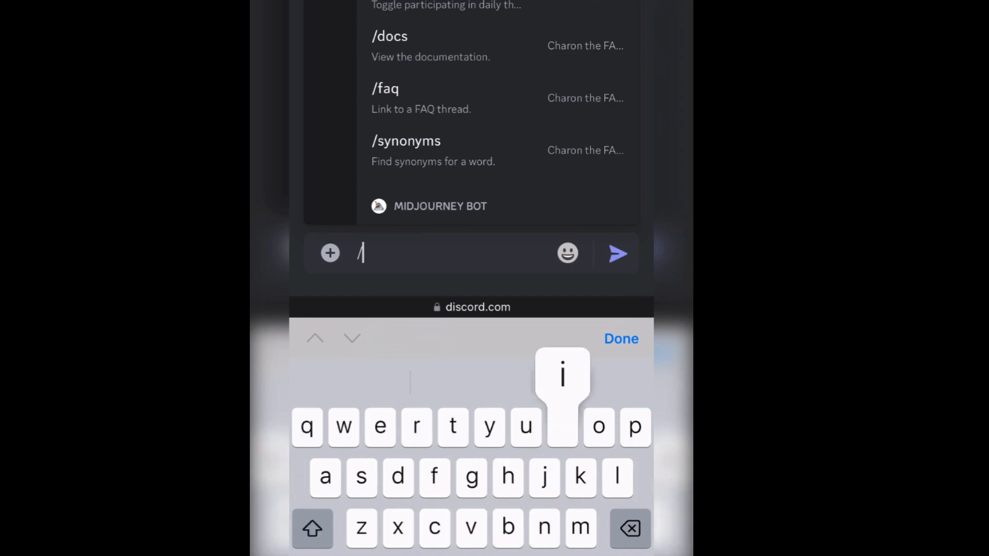
pyautogui.write('imagine')
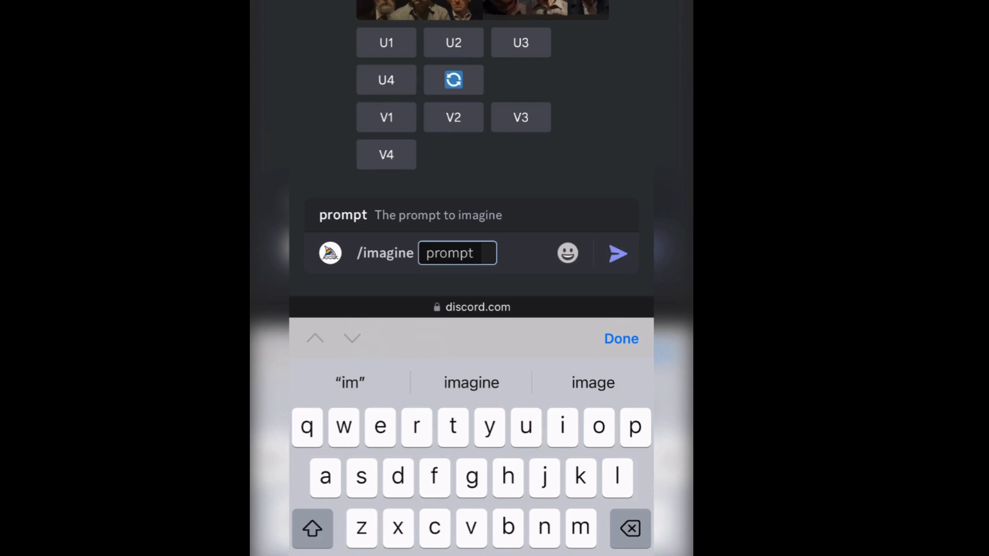
pyautogui.write('ali')
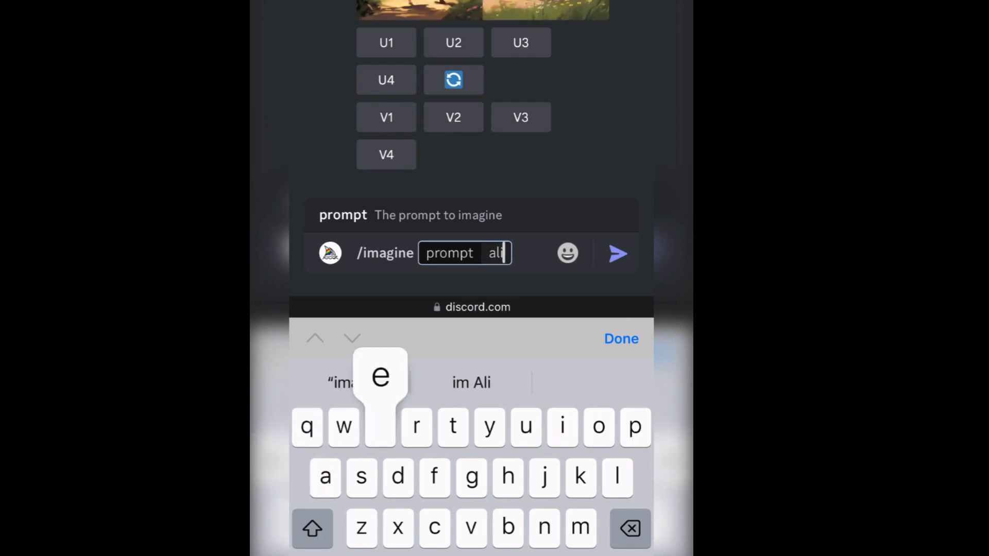
pyautogui.write('en princess')
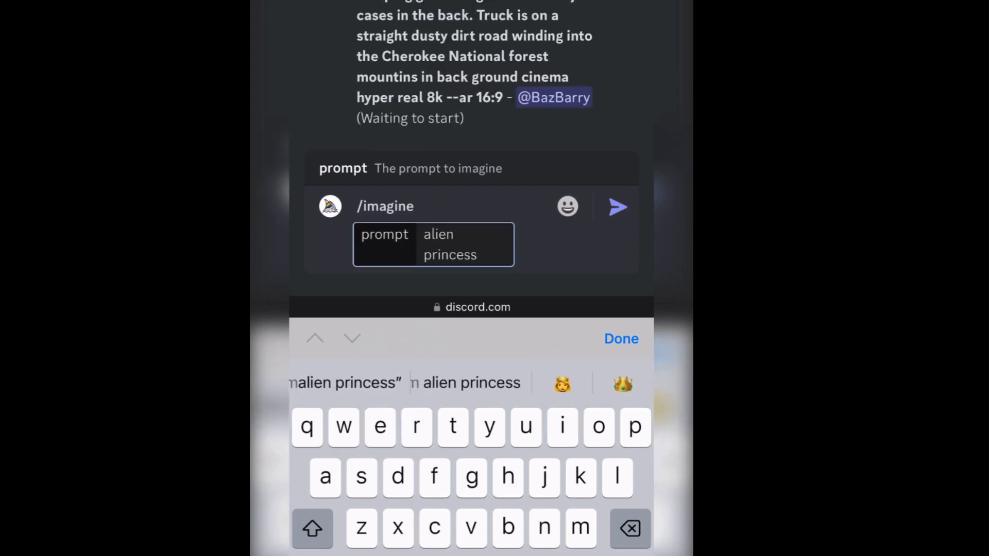
# - Submit the 'alien princess' prompt to generate the four-image grid
pyautogui.click(618, 206)
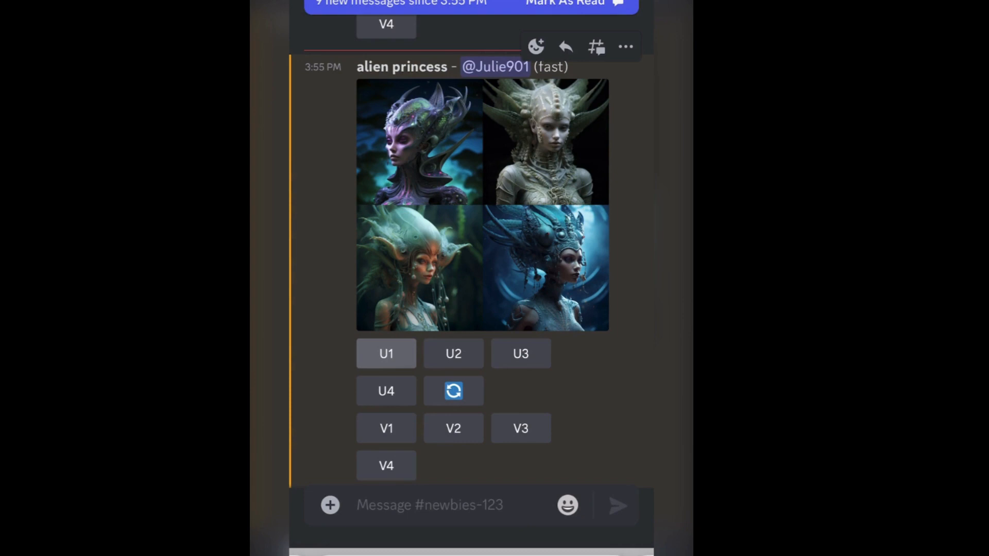
# - Upscale image 1 with U1 and open the upscaled portrait in the browser
pyautogui.click(385, 353)
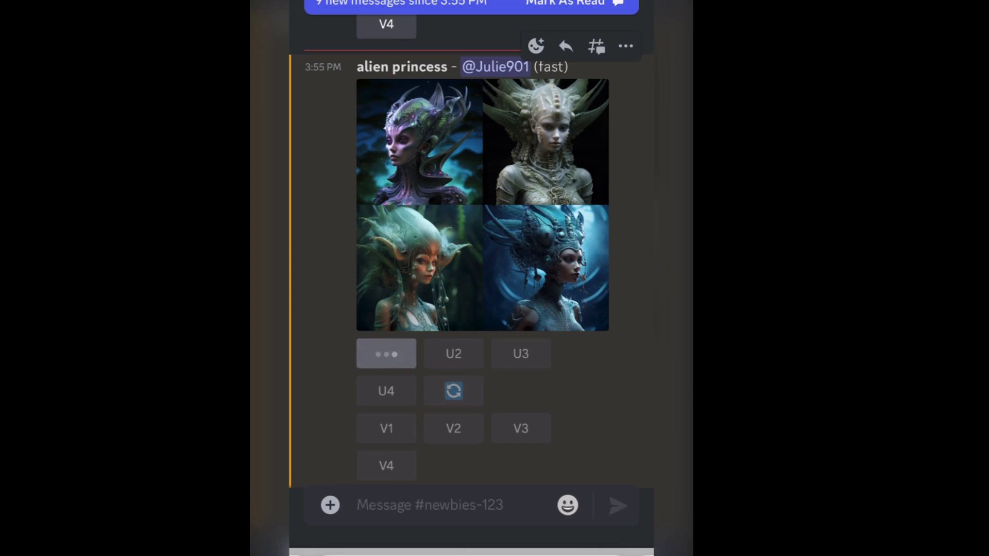
pyautogui.click(385, 353)
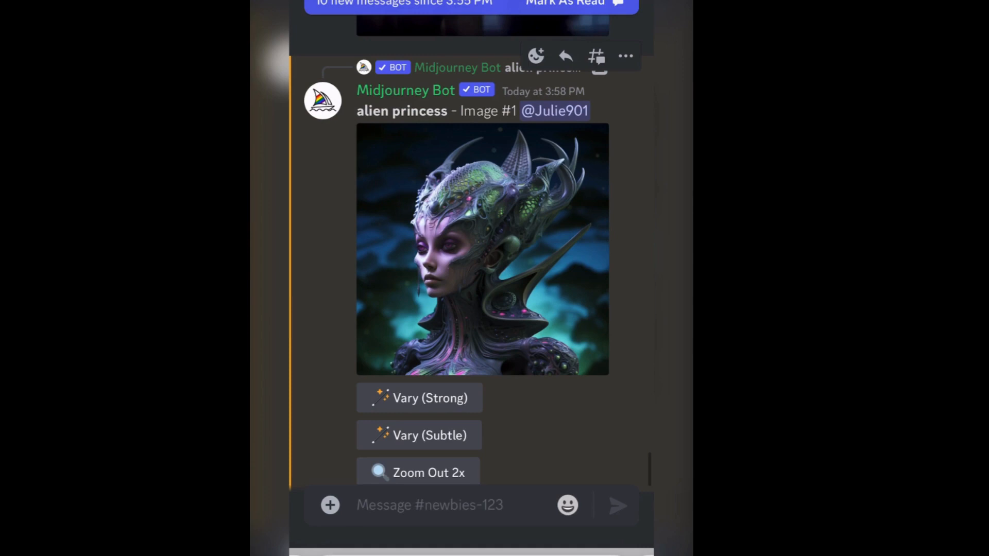
pyautogui.click(482, 250)
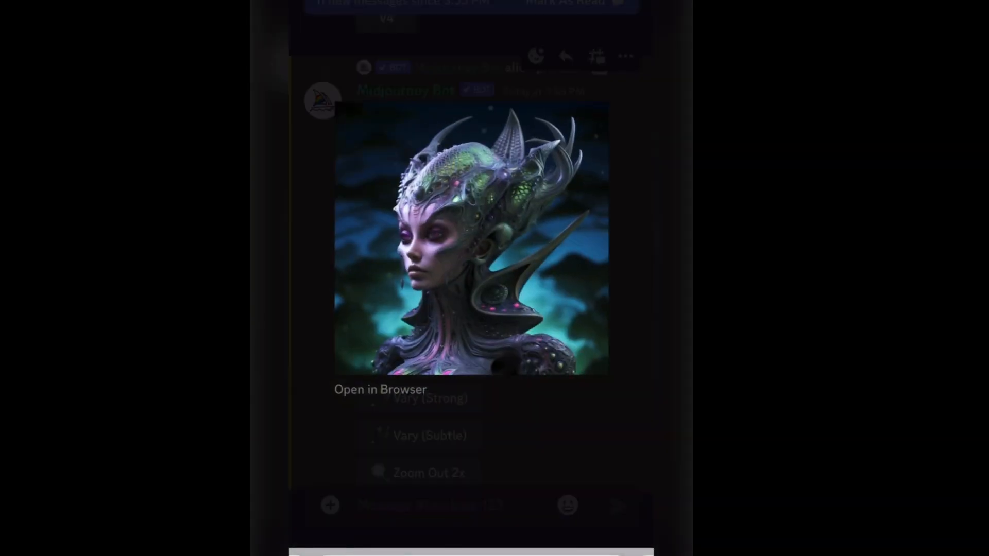
pyautogui.click(471, 242)
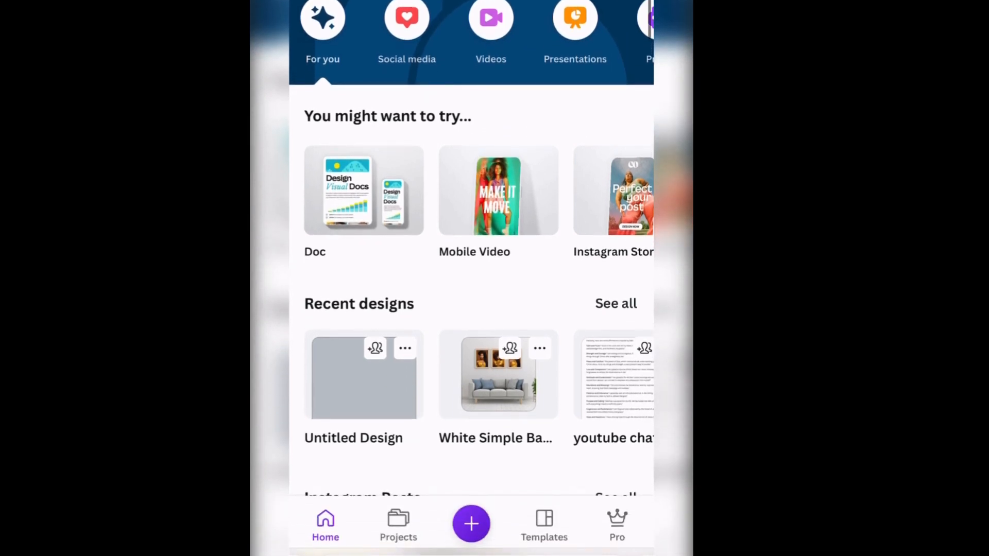
# - Search Canva for 'tshirt' and start a T-Shirt design
pyautogui.click(471, 523)
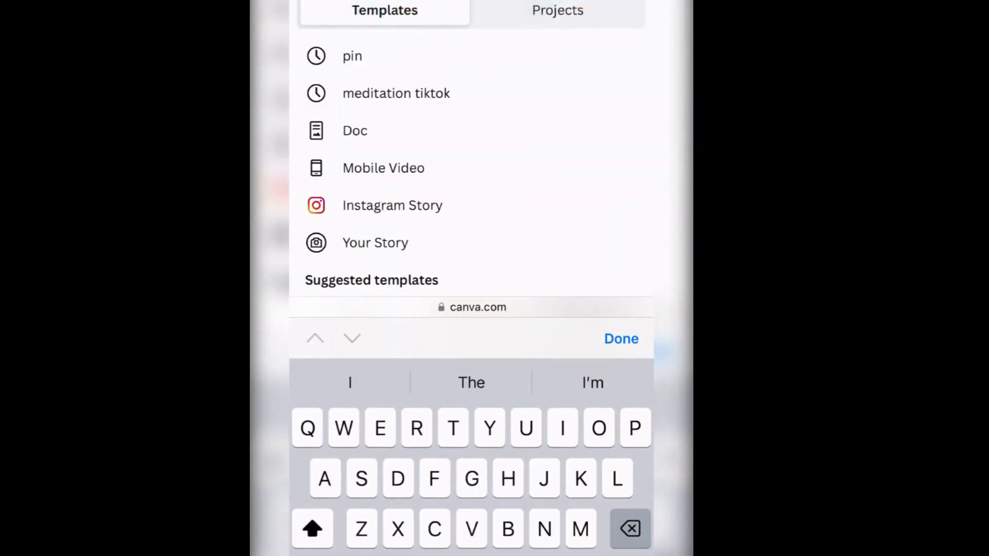
pyautogui.write('s')
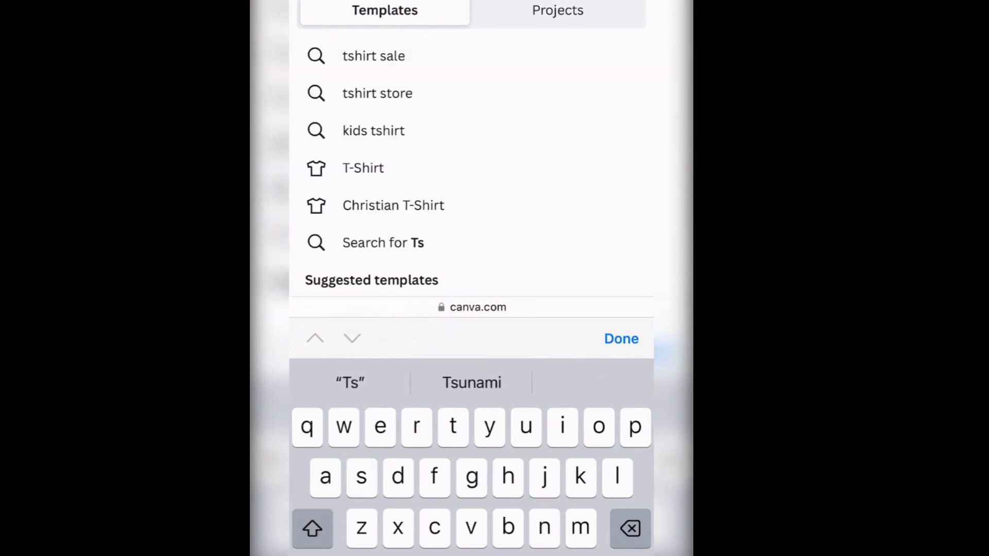
pyautogui.write('h')
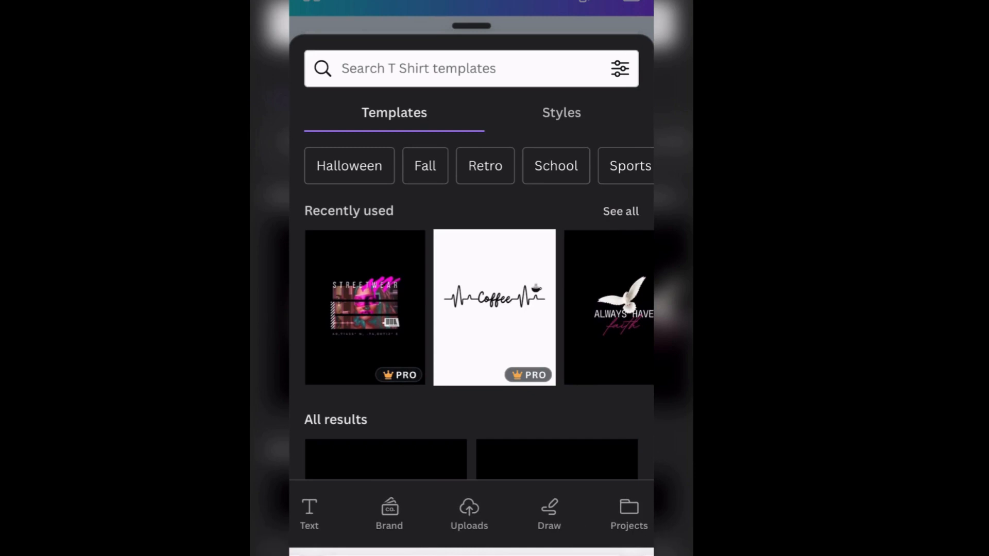
# - Upload the alien princess image from the device's photo library onto the page
pyautogui.click(469, 514)
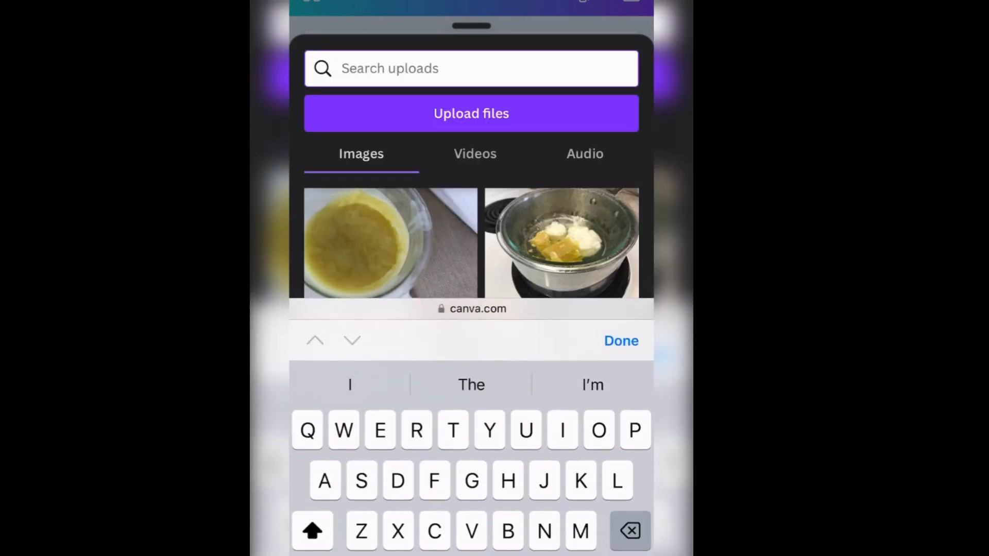
pyautogui.click(472, 113)
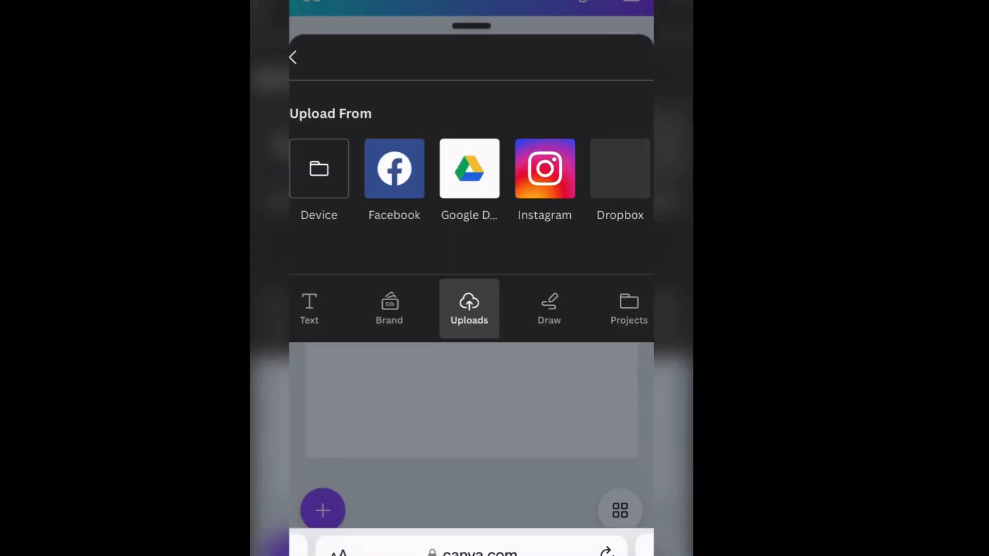
pyautogui.click(318, 168)
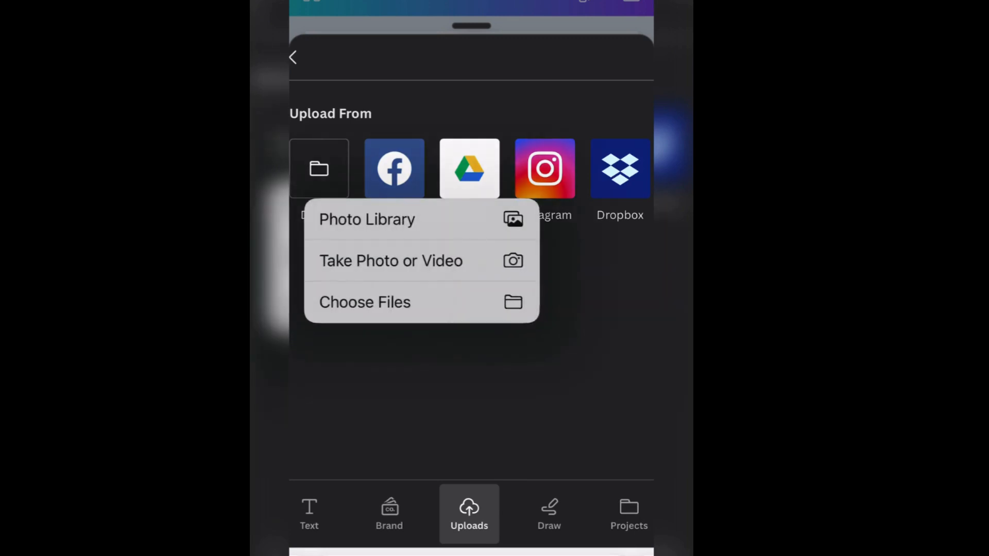
pyautogui.click(367, 219)
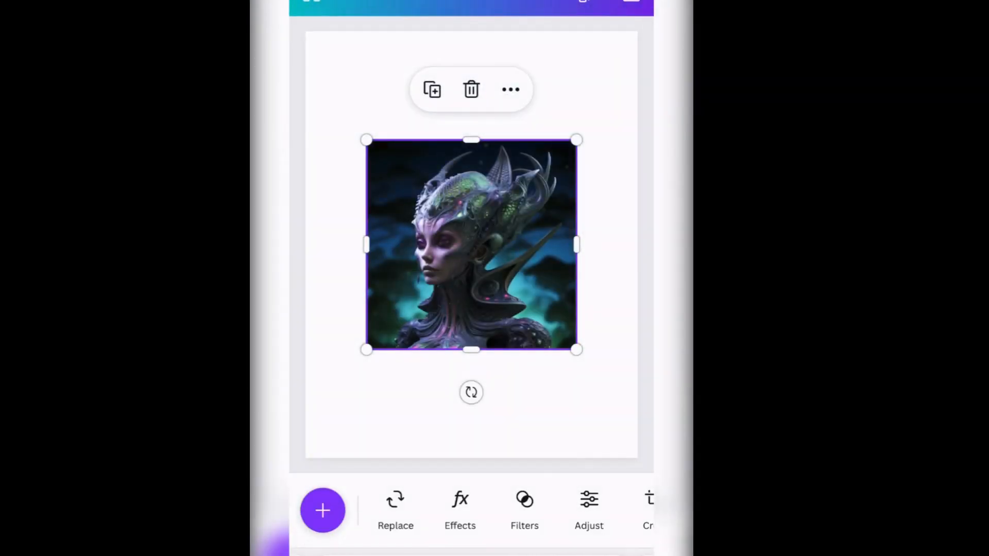
pyautogui.click(510, 89)
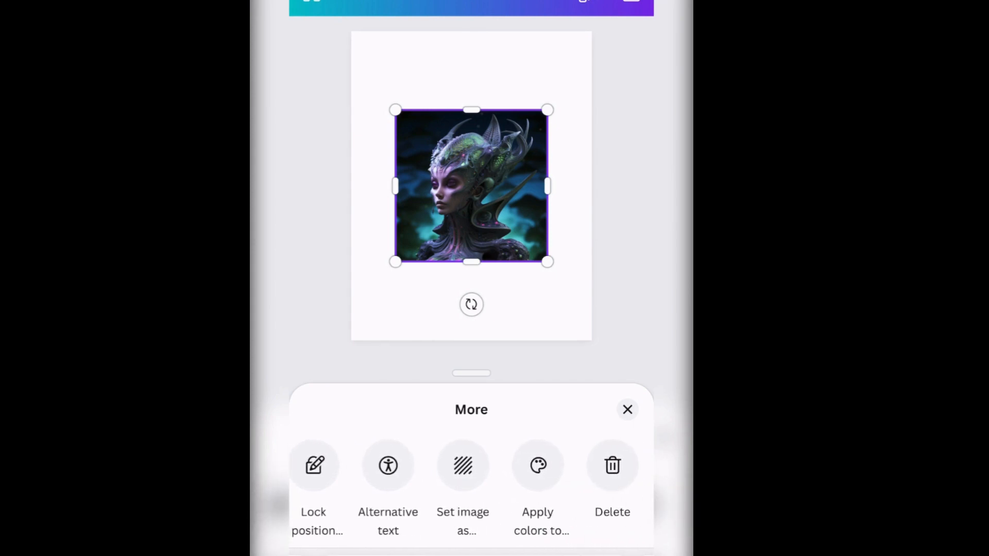
pyautogui.click(626, 410)
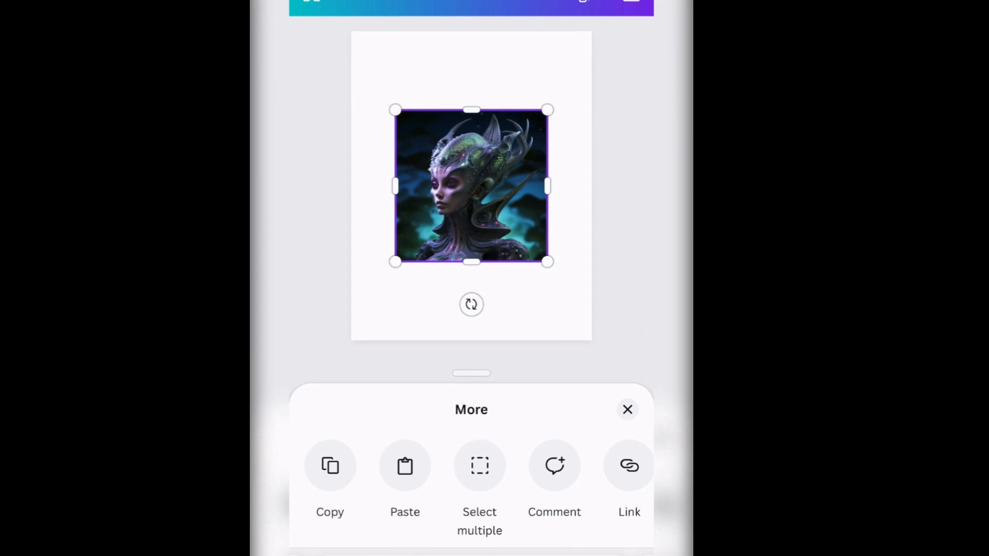
pyautogui.hscroll(-3)
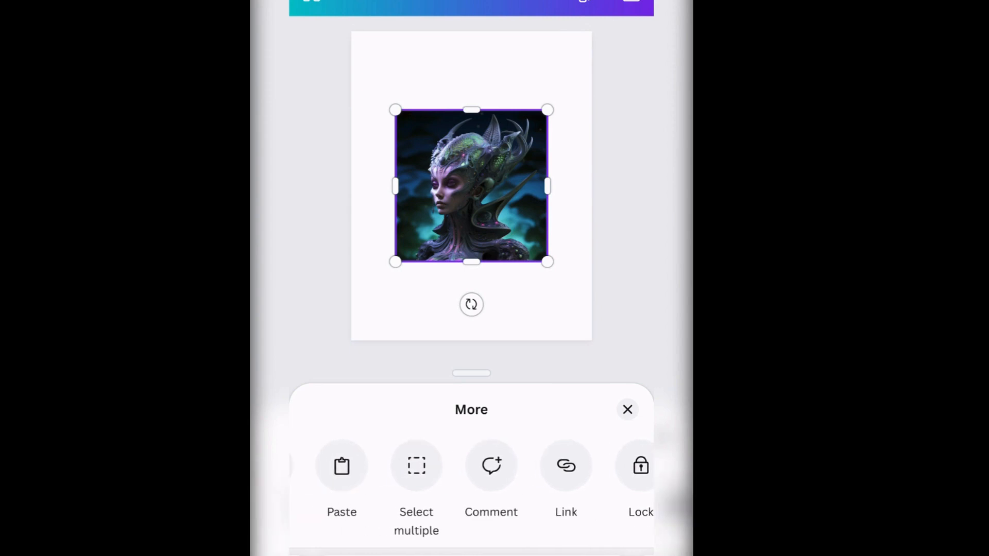
pyautogui.click(627, 410)
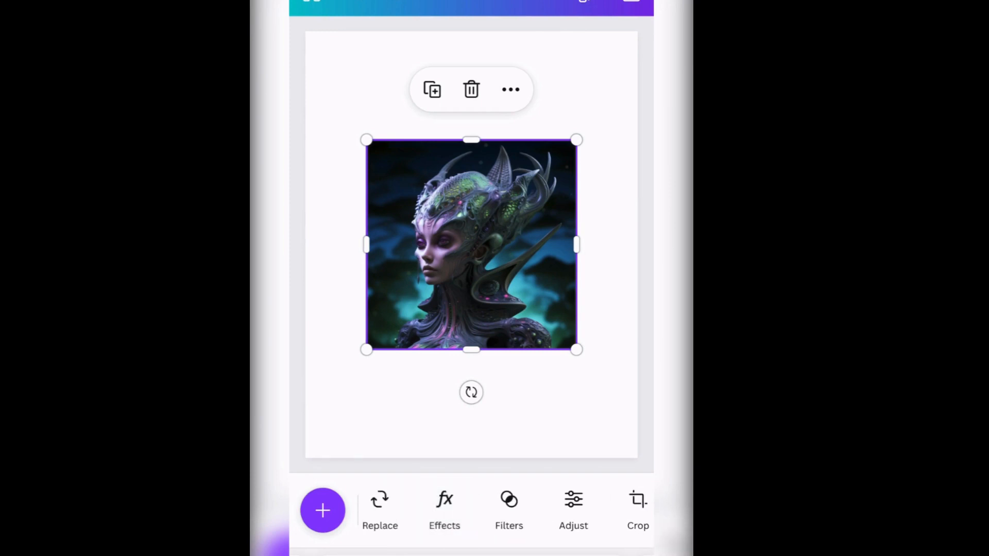
# - Remove the portrait's background with BG Remover and enlarge it to fill the page
pyautogui.click(444, 508)
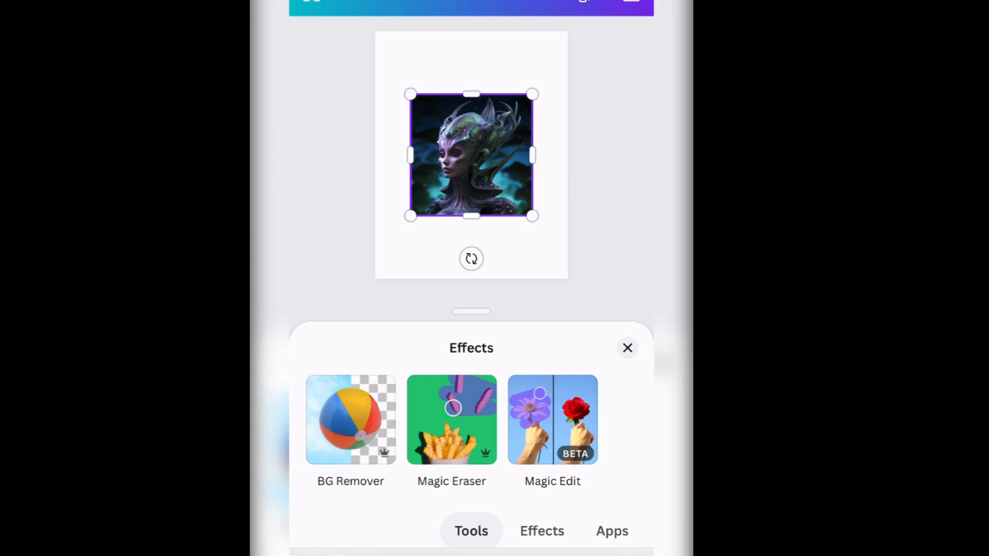
pyautogui.click(350, 419)
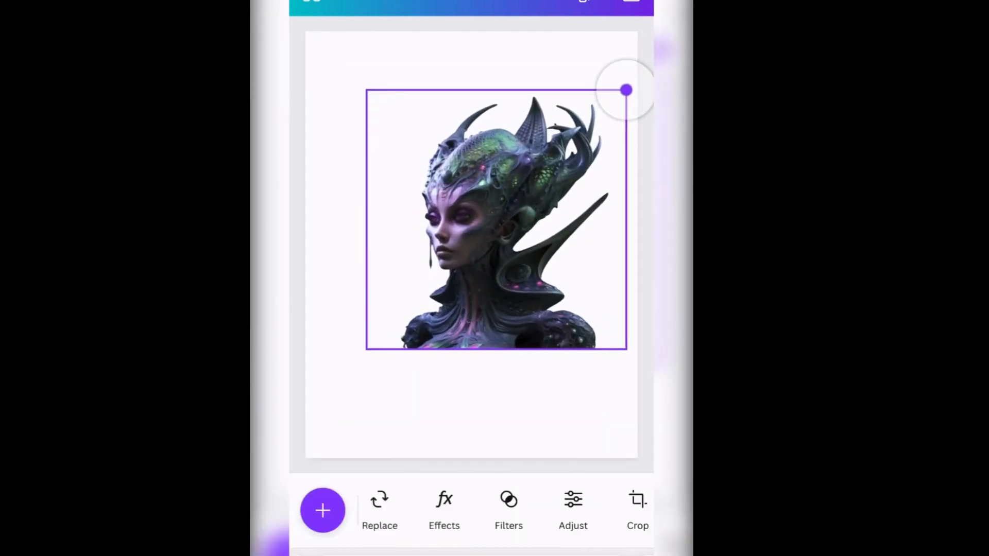
pyautogui.moveTo(627, 90); pyautogui.dragTo(567, 51)
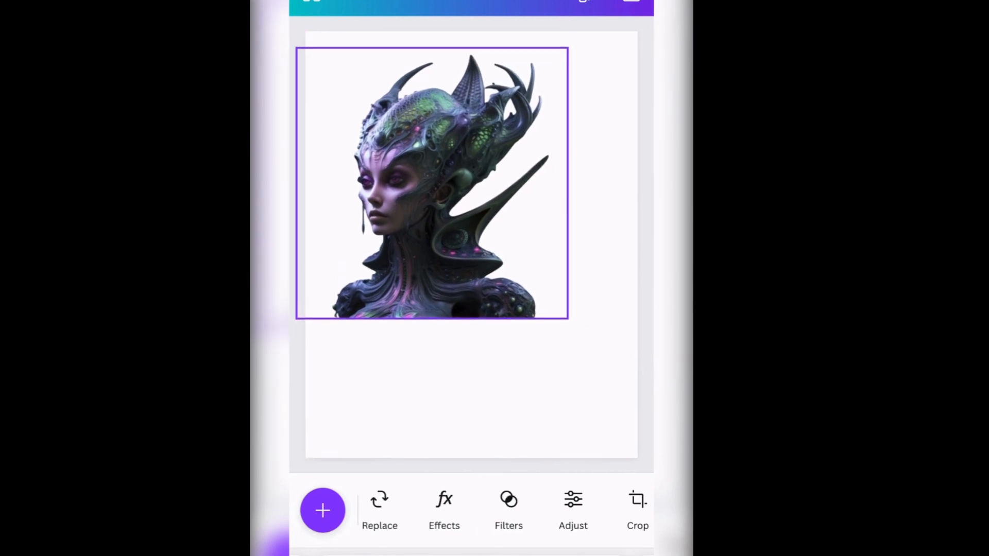
pyautogui.moveTo(430, 183); pyautogui.dragTo(440, 175)
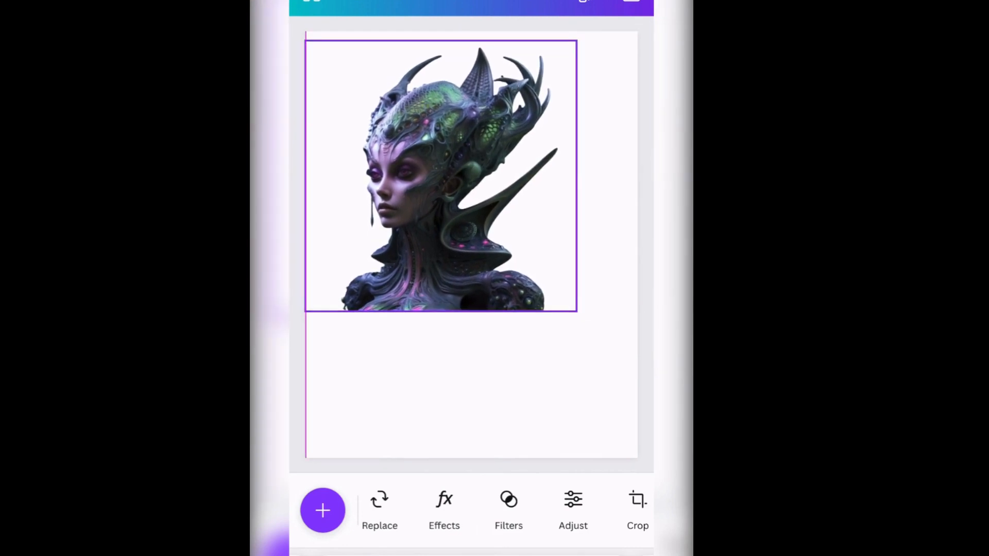
pyautogui.moveTo(570, 309); pyautogui.dragTo(615, 340)
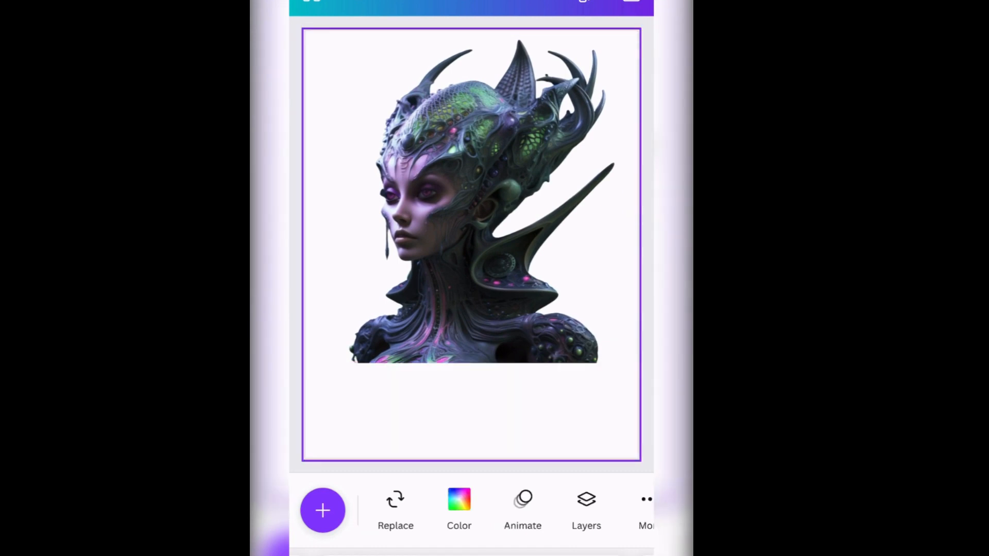
pyautogui.click(646, 508)
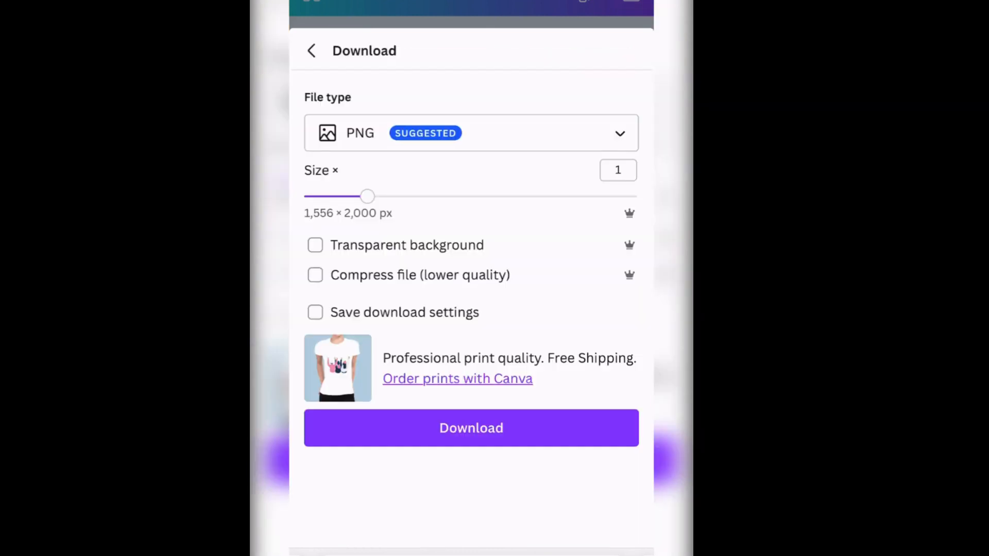
# - Download the design as a PNG with a transparent background
pyautogui.click(315, 245)
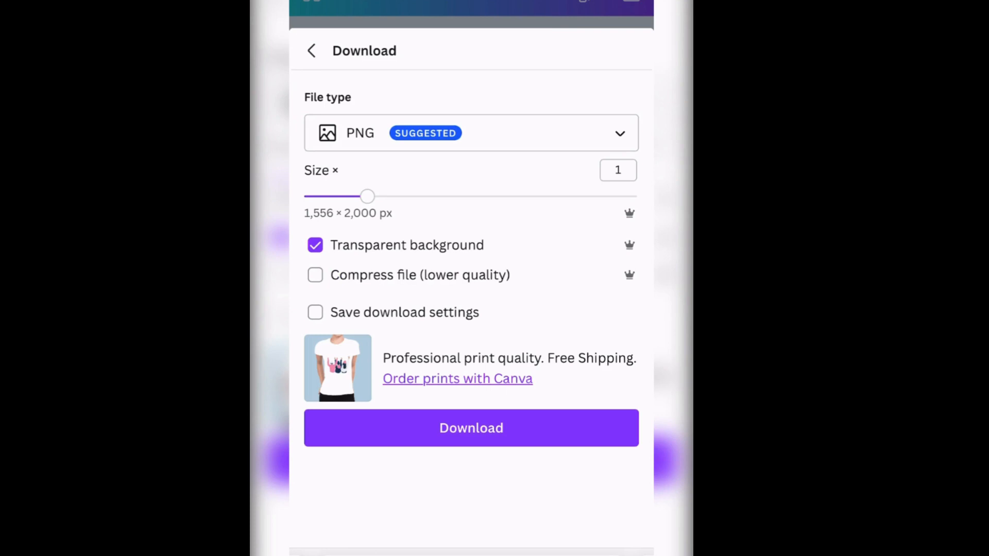
pyautogui.click(470, 428)
pyautogui.write('p')
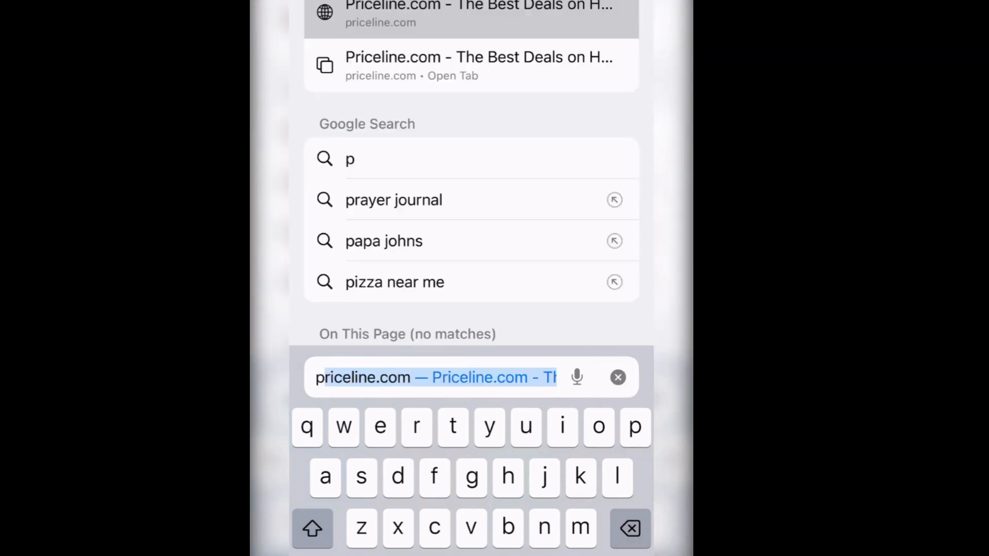
# - Type 'printify' into the Safari address bar
pyautogui.write('rin')
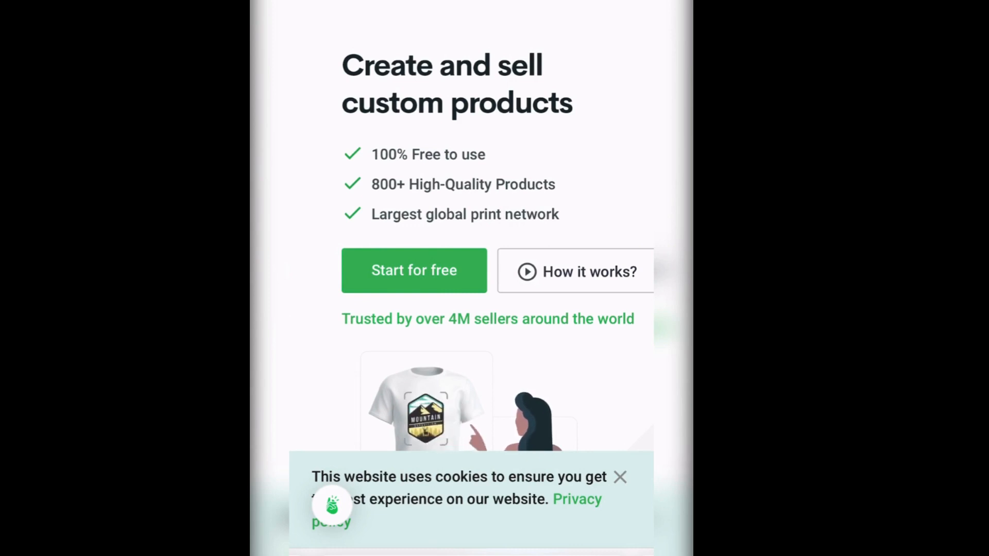
# - Log in to Printify and browse Catalog > Women's Clothing > T-shirts
pyautogui.click(414, 270)
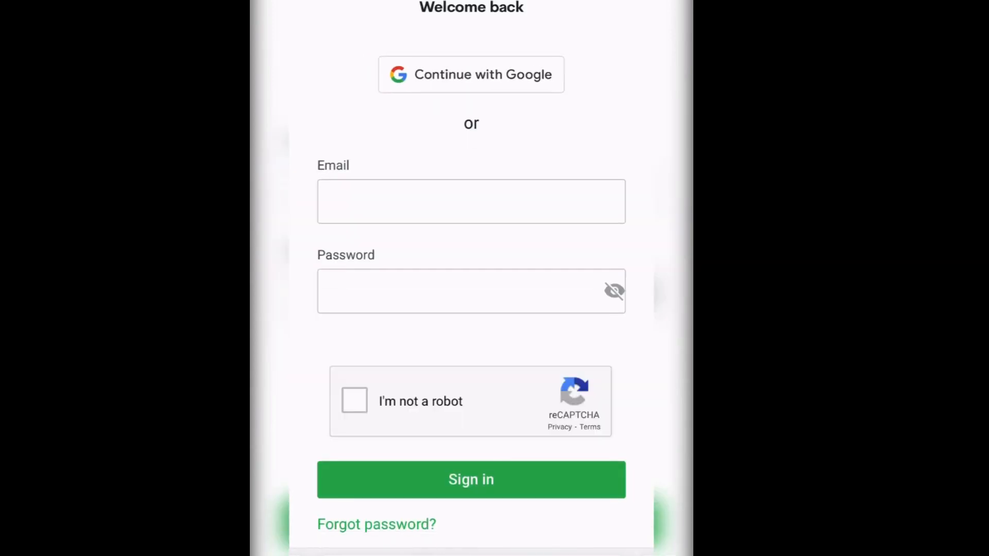
pyautogui.click(470, 479)
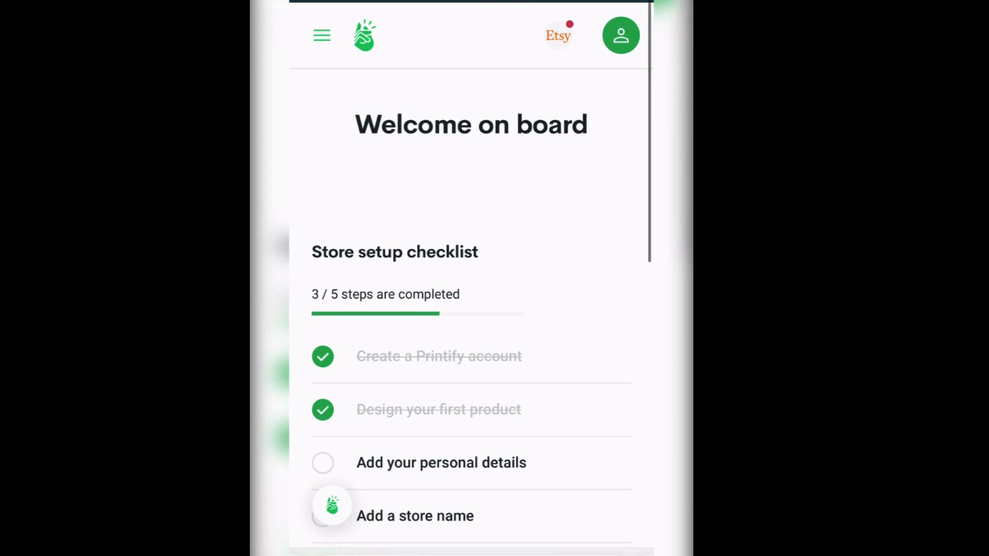
pyautogui.click(321, 35)
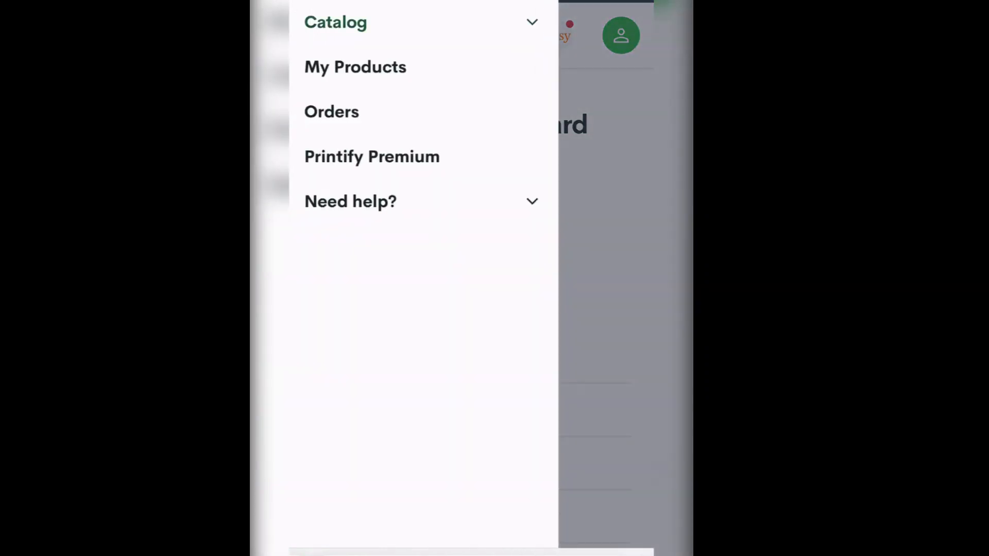
pyautogui.click(335, 22)
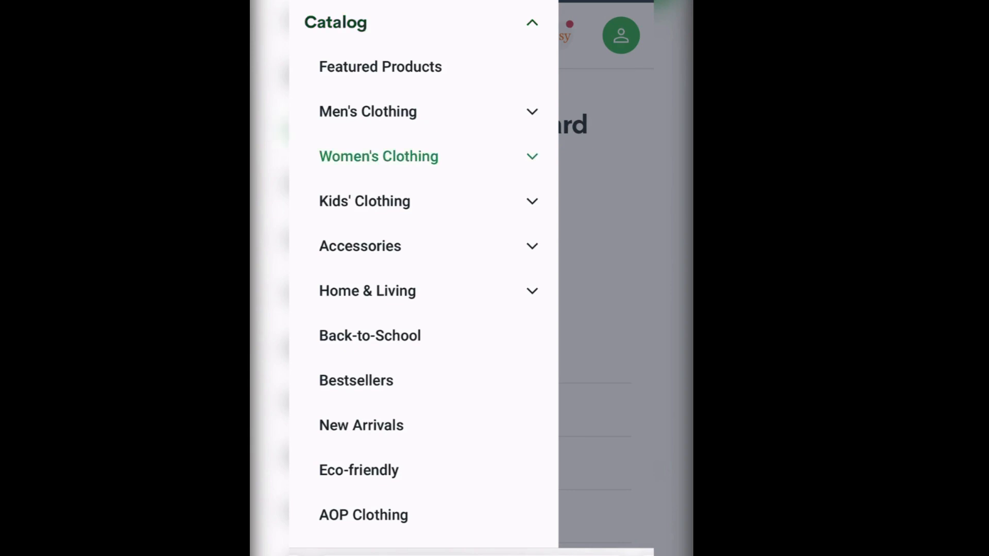
pyautogui.click(379, 155)
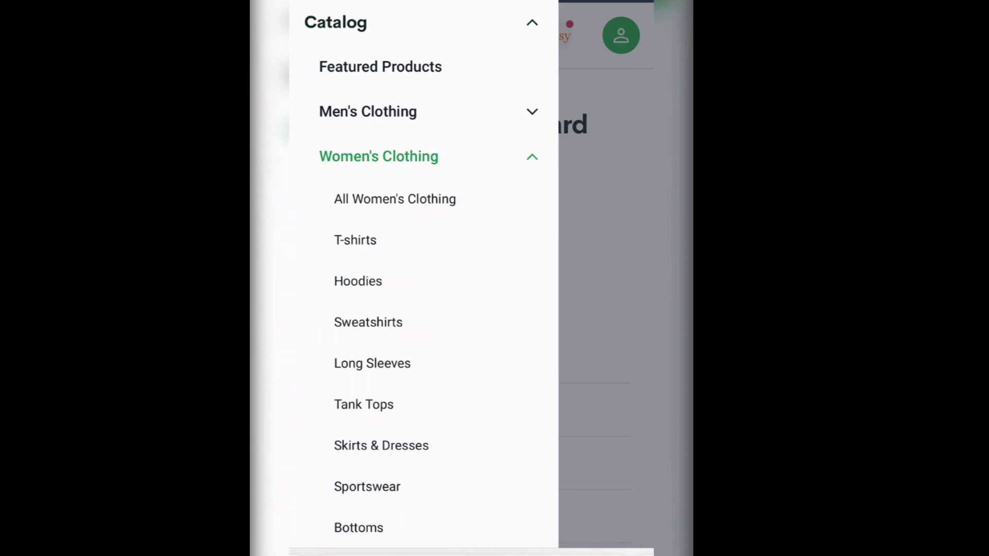
pyautogui.click(354, 239)
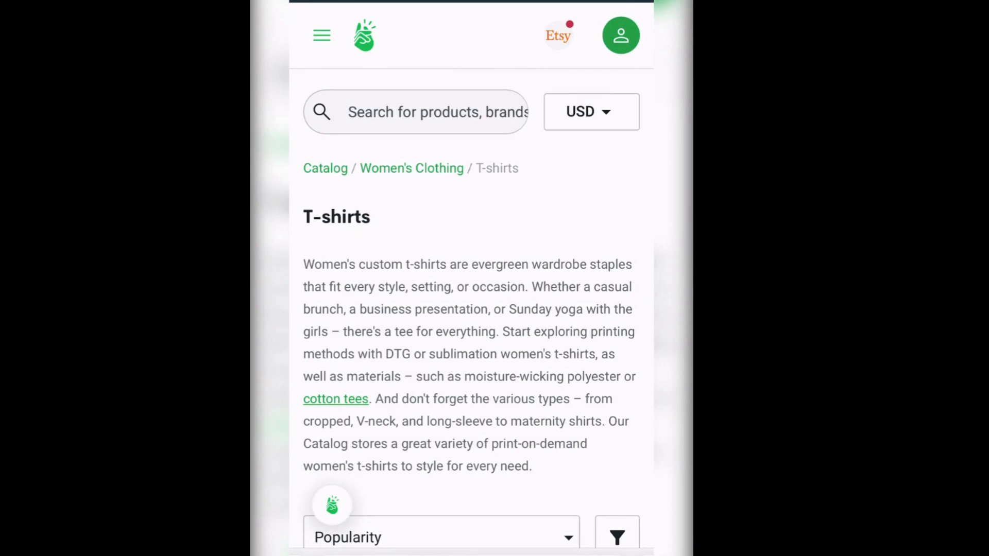
# - Find the Unisex Heavy Cotton Tee and start designing with Underground Threads
pyautogui.scroll(-3)
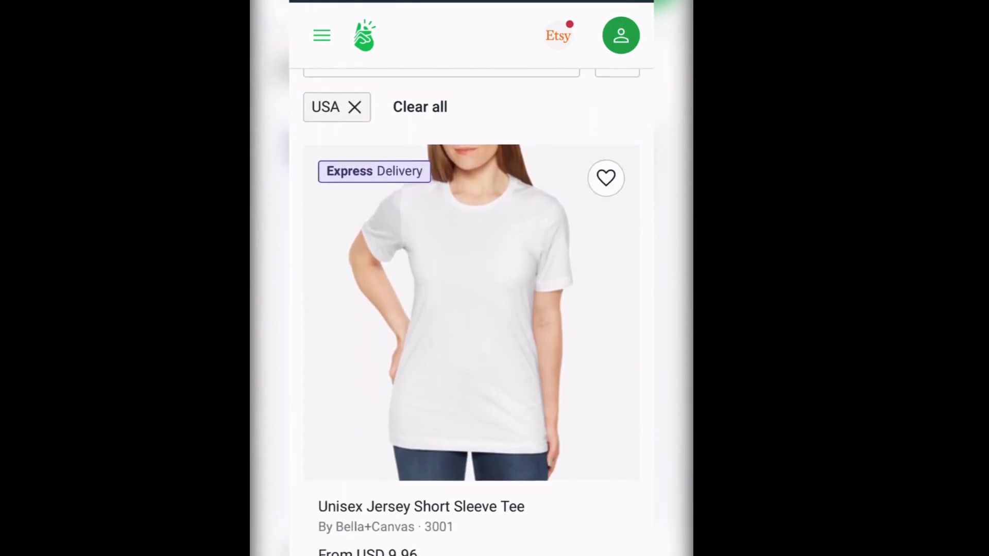
pyautogui.scroll(-3)
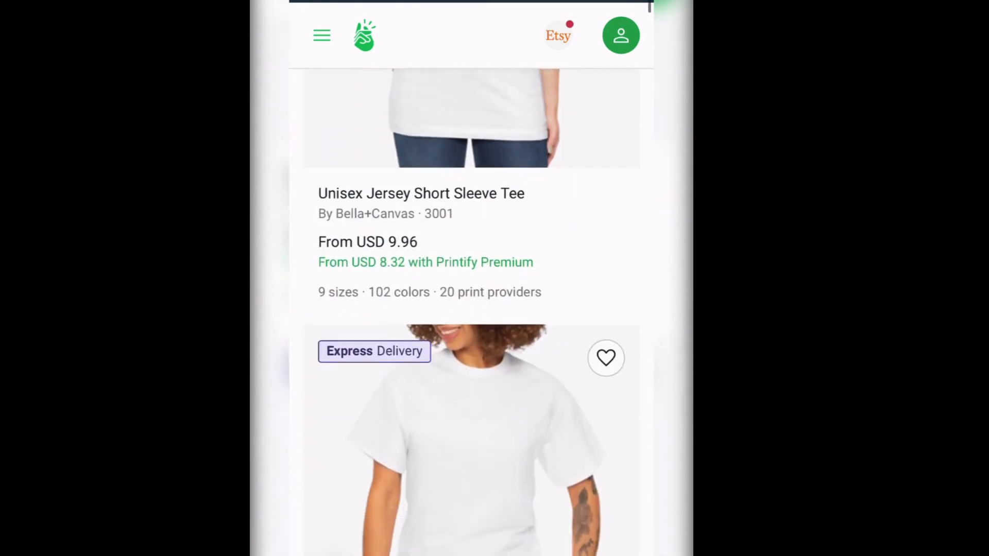
pyautogui.scroll(-3)
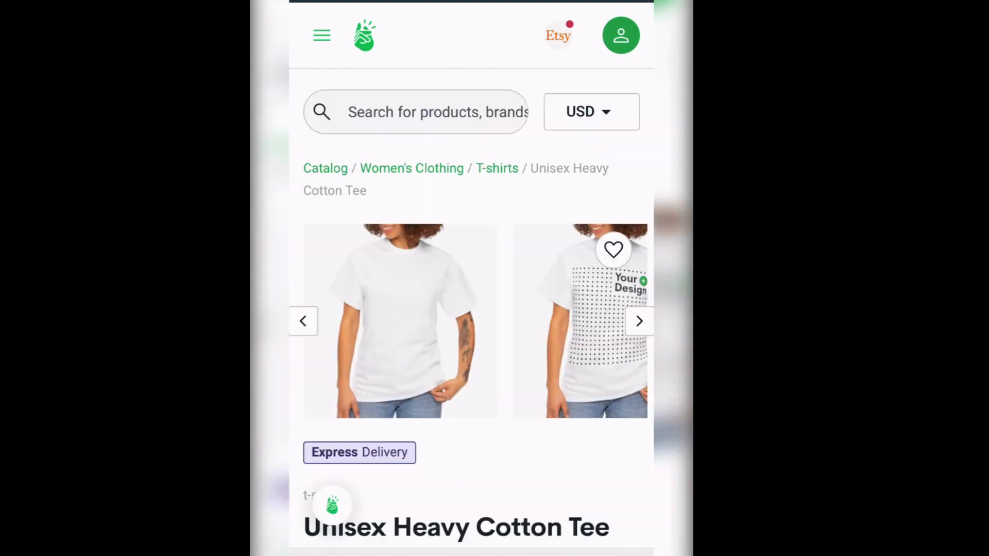
pyautogui.scroll(-3)
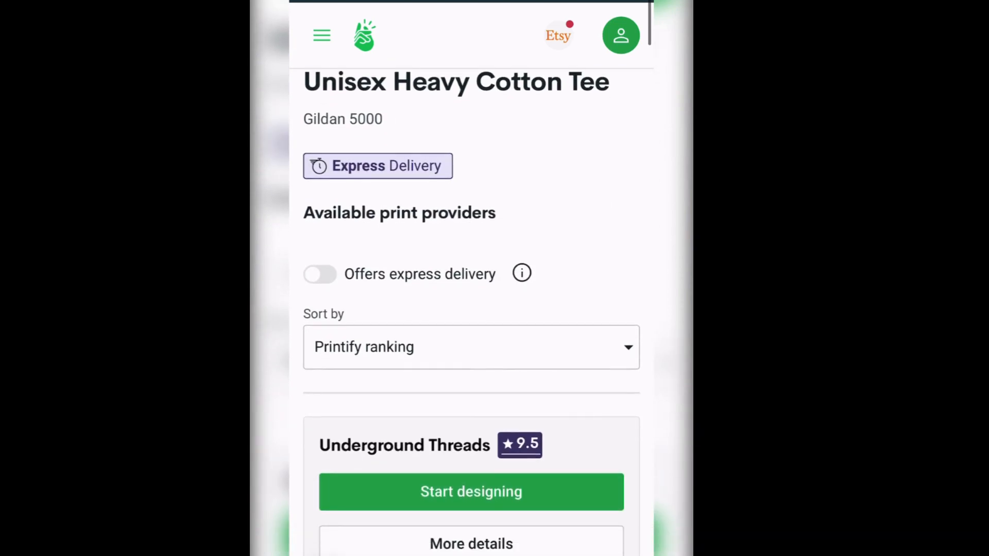
pyautogui.click(471, 492)
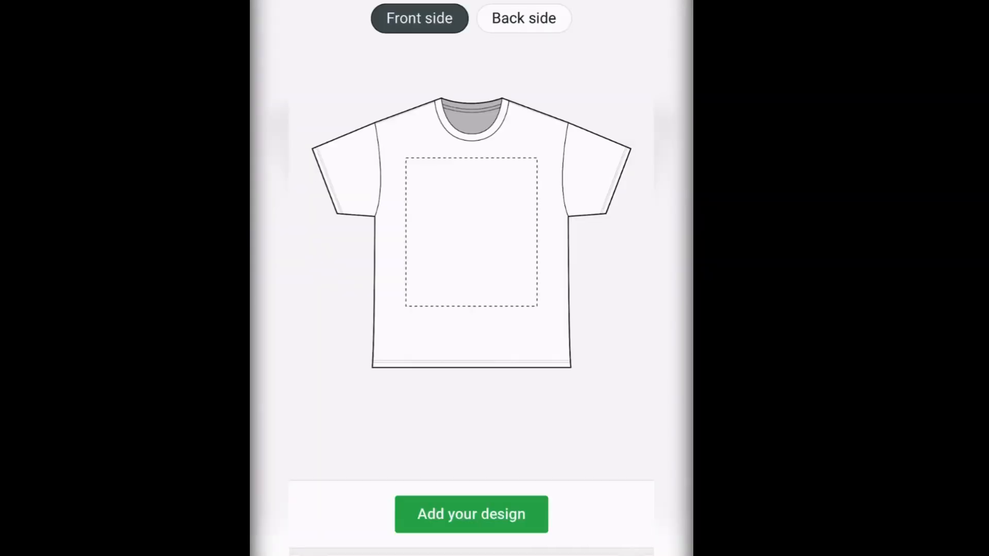
# - Upload the alien princess image from My device onto the tee's front
pyautogui.click(470, 514)
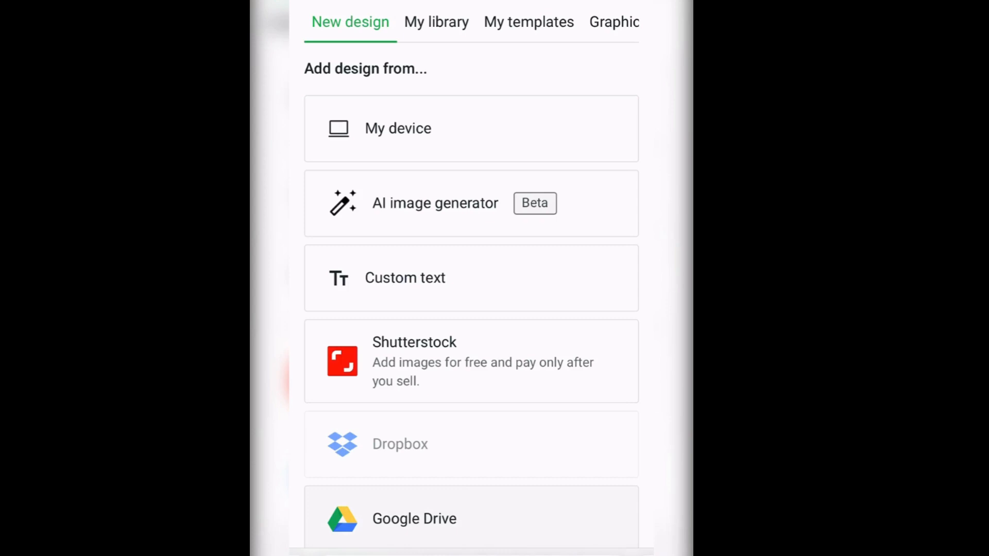
pyautogui.click(338, 281)
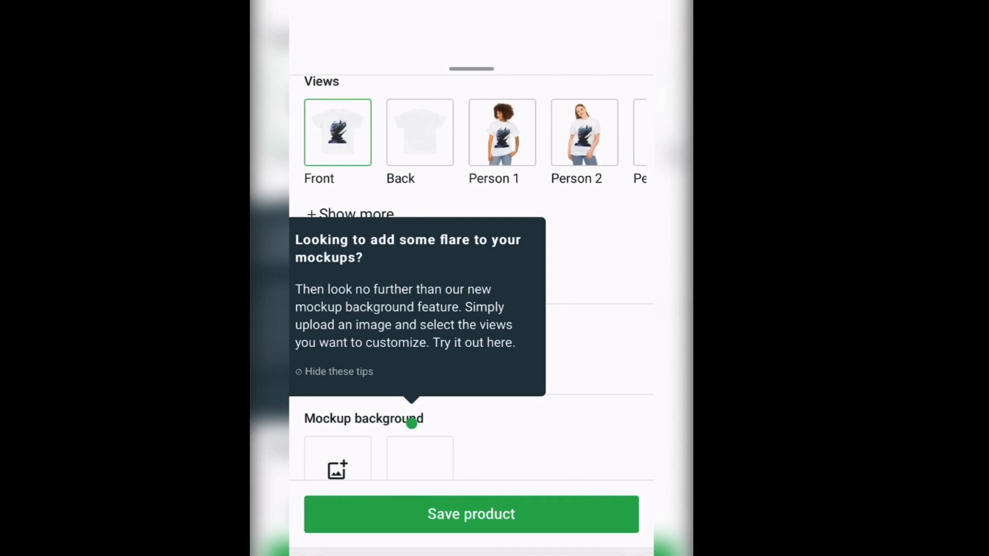
# - Preview the alien princess tee on another Person mockup, then save the product
pyautogui.scroll(-3)
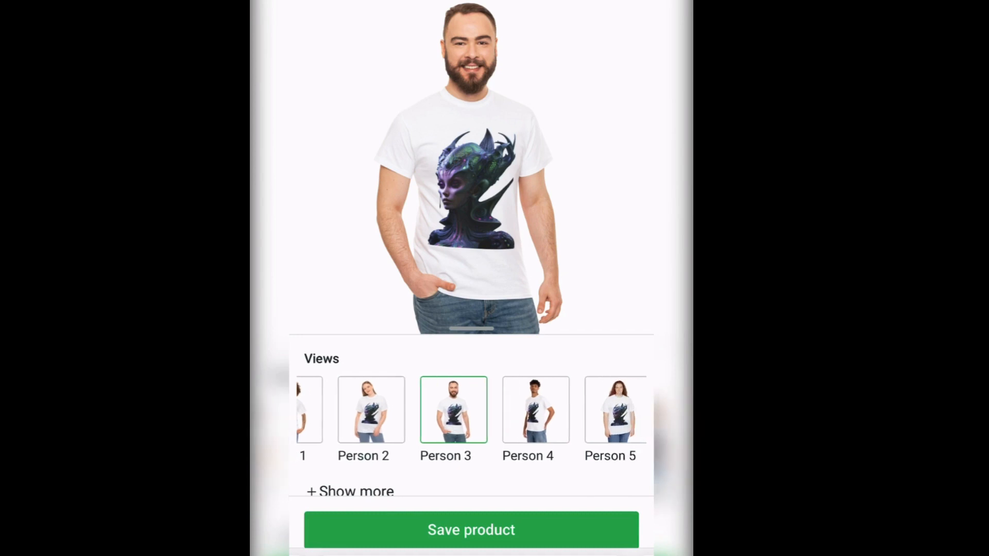
pyautogui.click(609, 408)
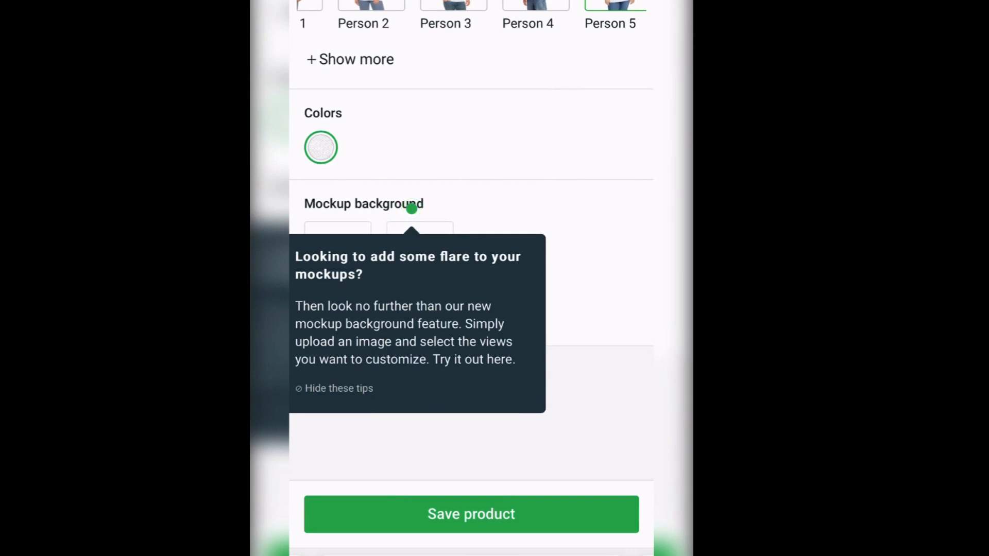
pyautogui.click(471, 514)
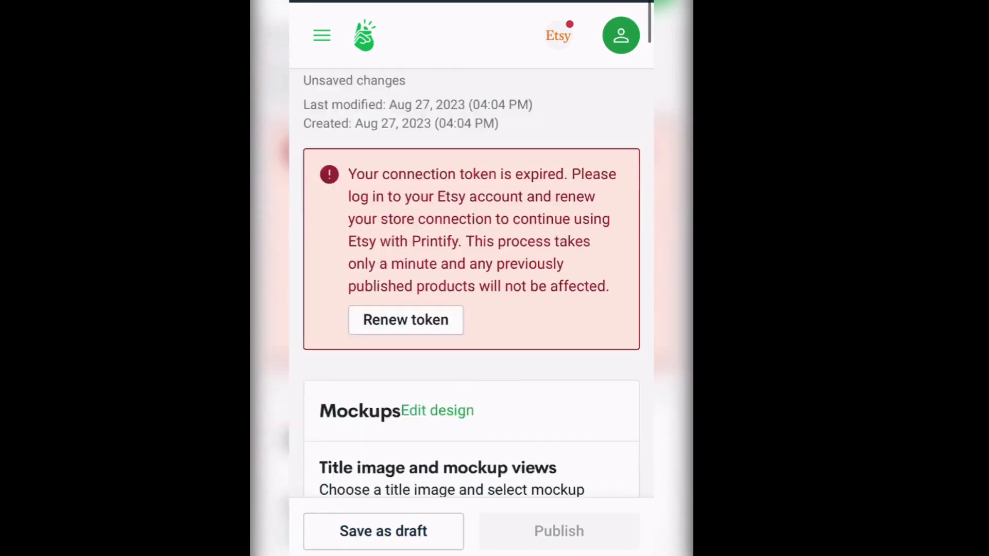
pyautogui.scroll(-3)
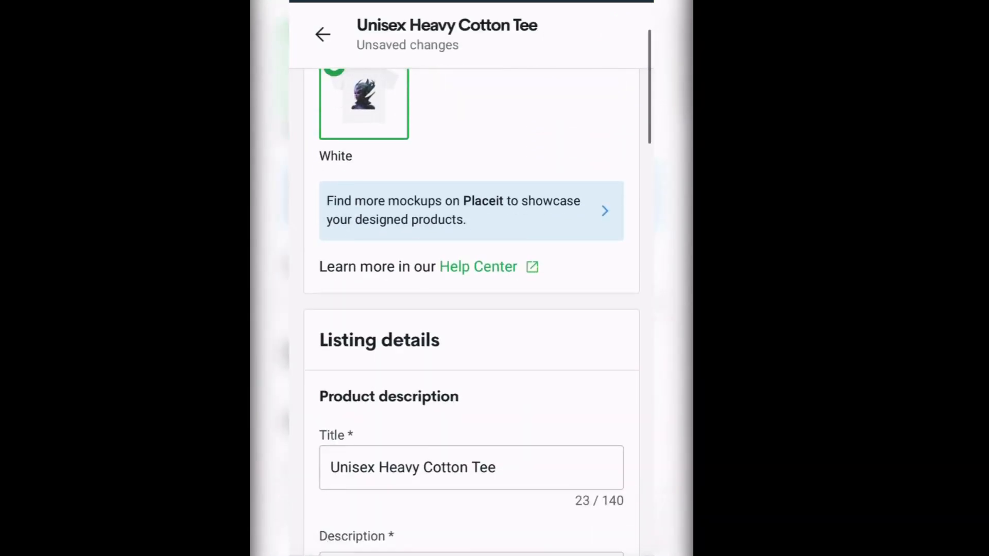
pyautogui.scroll(-3)
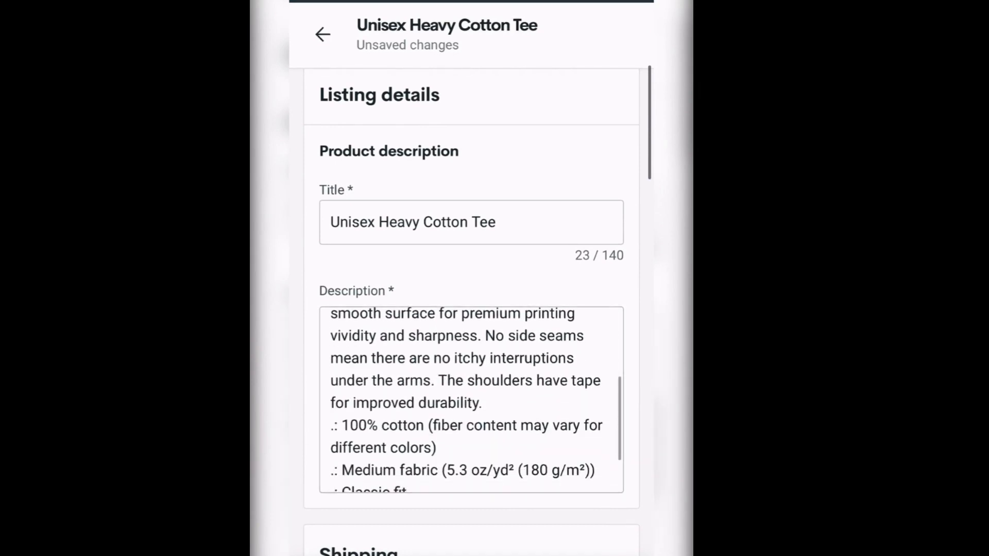
pyautogui.scroll(-3)
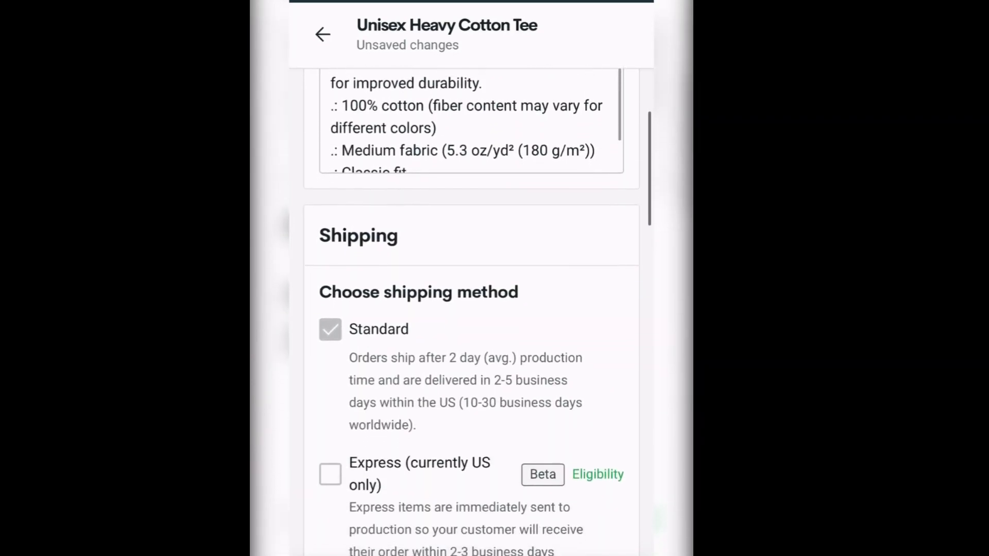
pyautogui.scroll(-3)
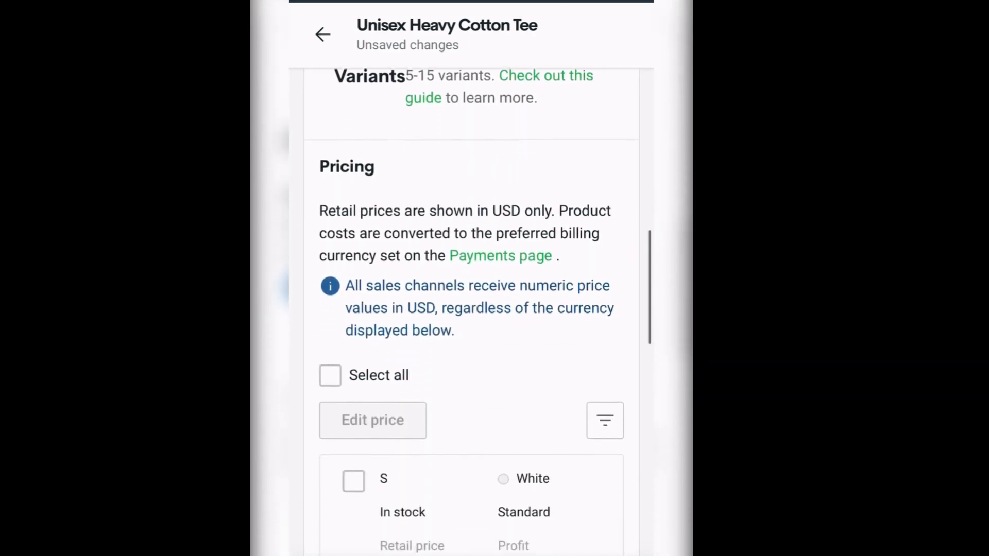
pyautogui.scroll(-3)
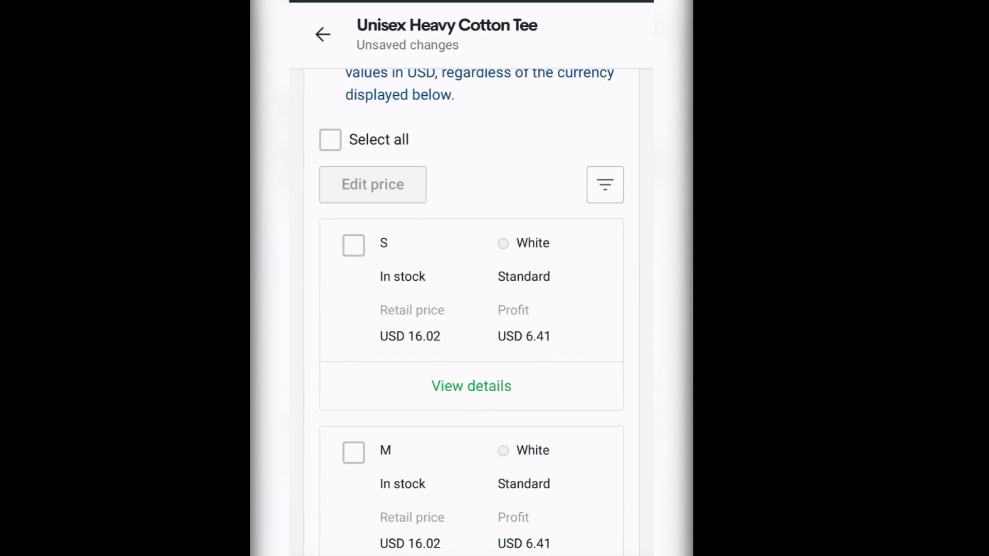
pyautogui.scroll(-3)
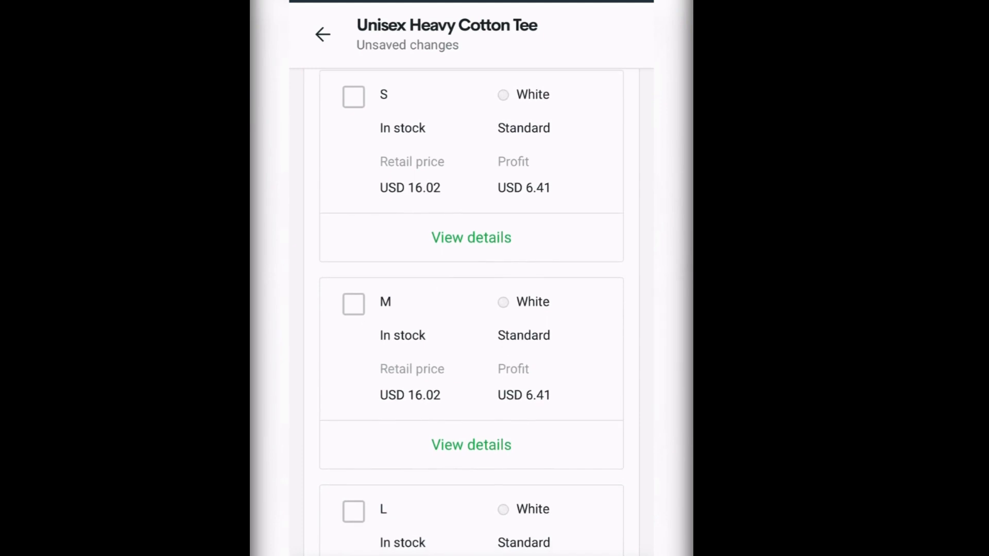
pyautogui.scroll(-3)
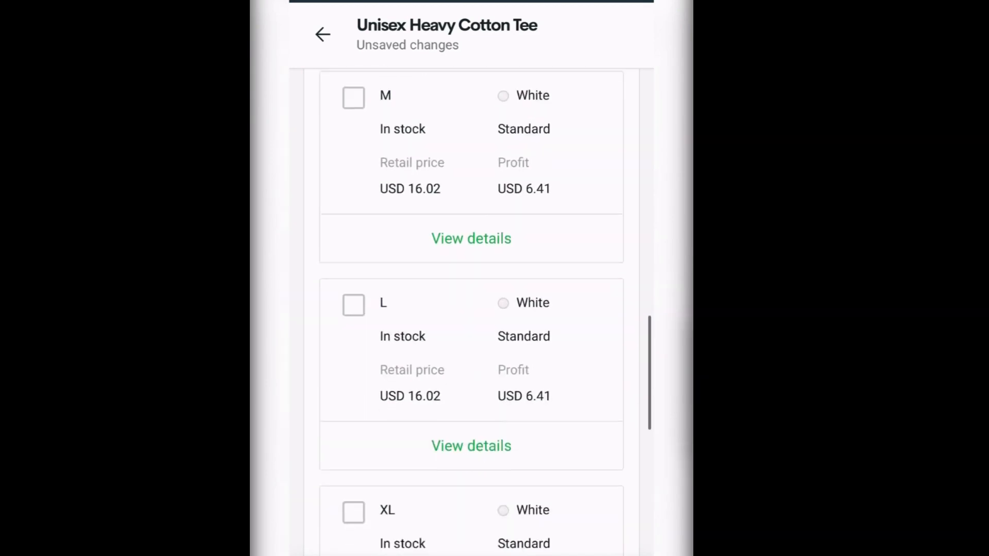
pyautogui.scroll(-3)
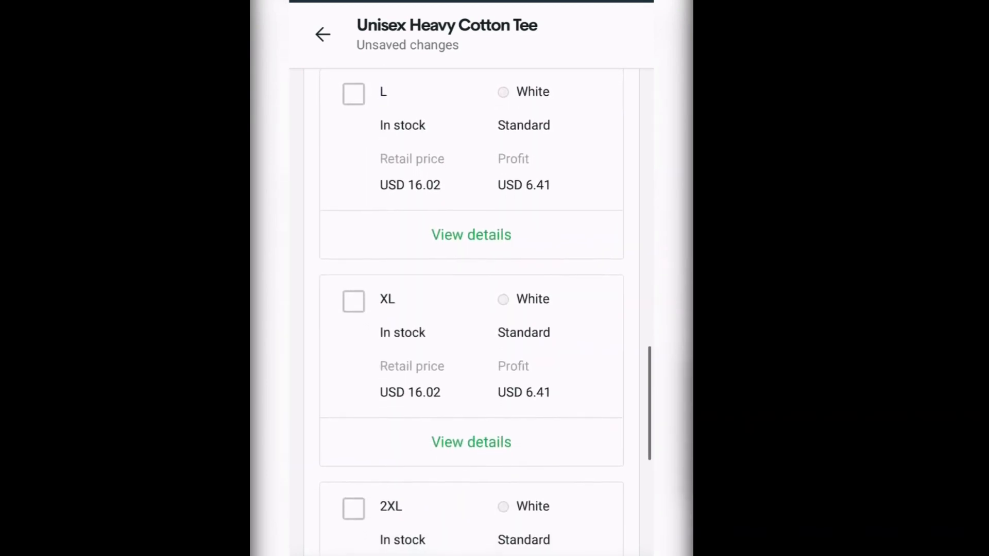
pyautogui.scroll(-3)
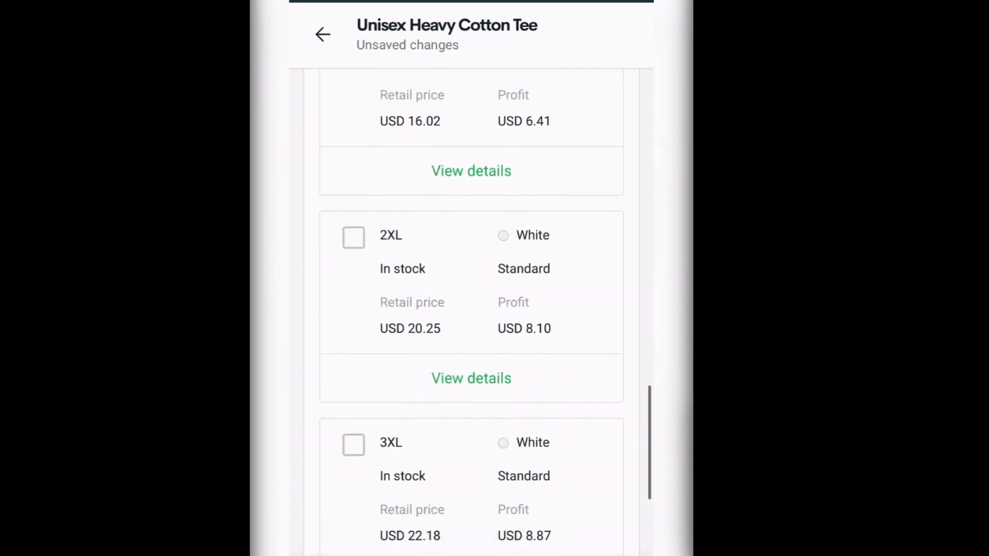
pyautogui.scroll(-3)
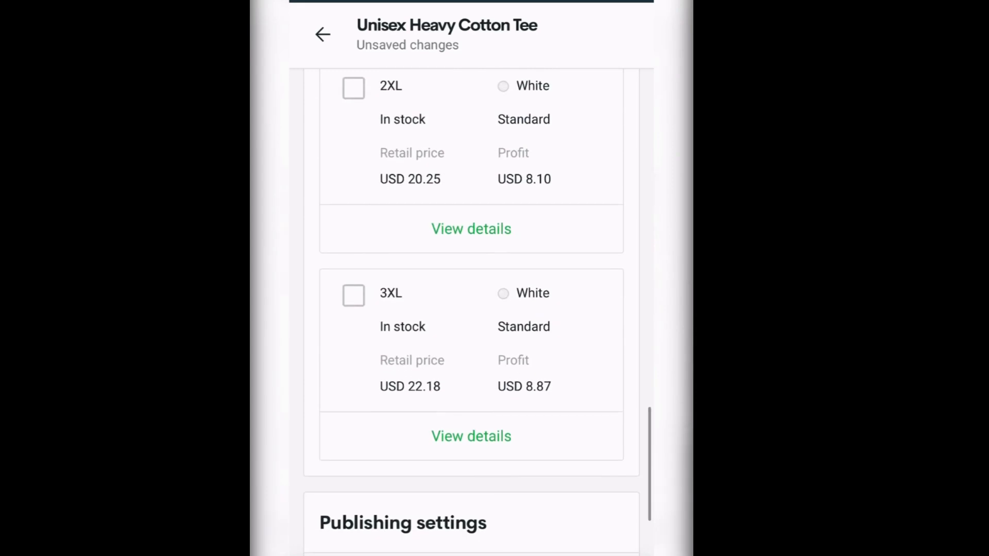
pyautogui.scroll(-3)
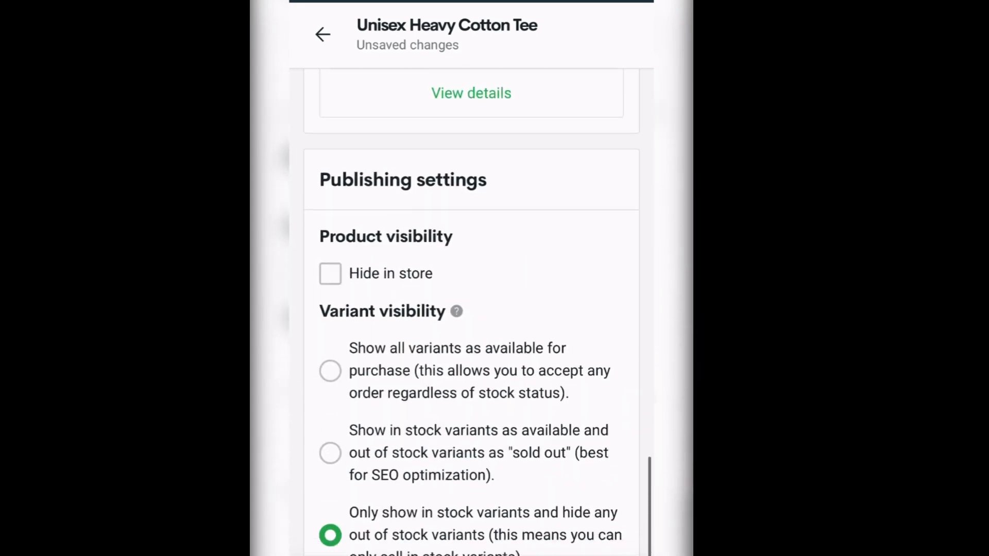
pyautogui.scroll(-3)
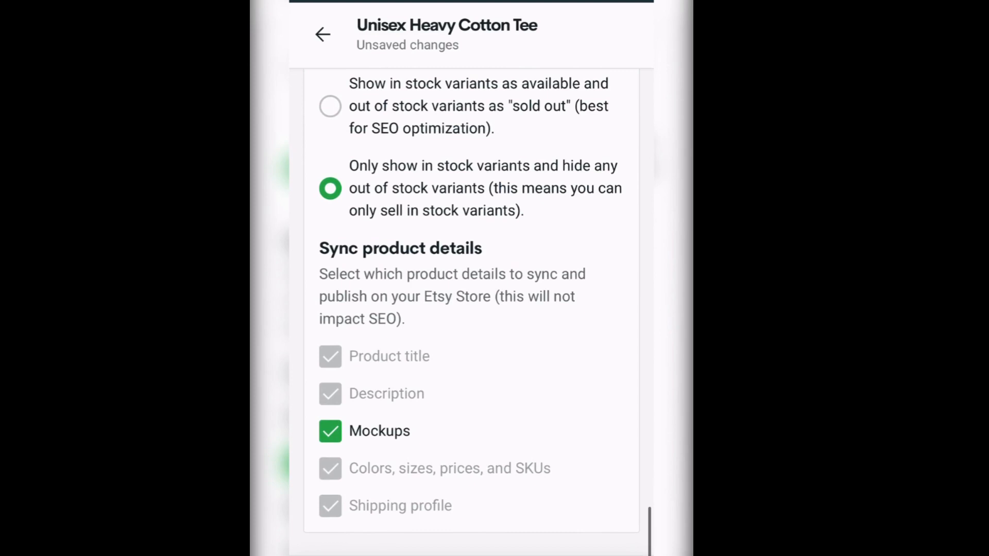